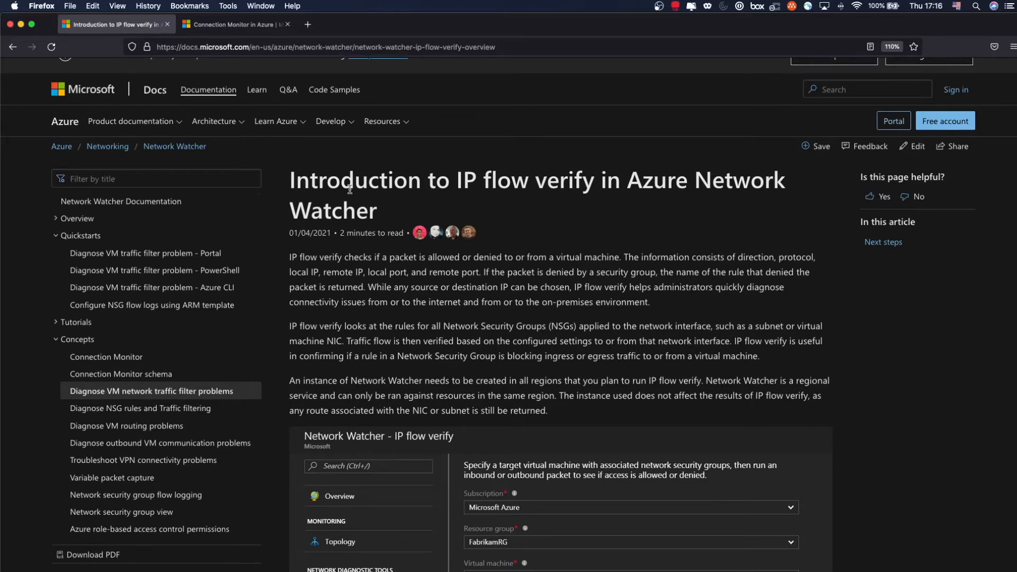
mouse_move(603, 199)
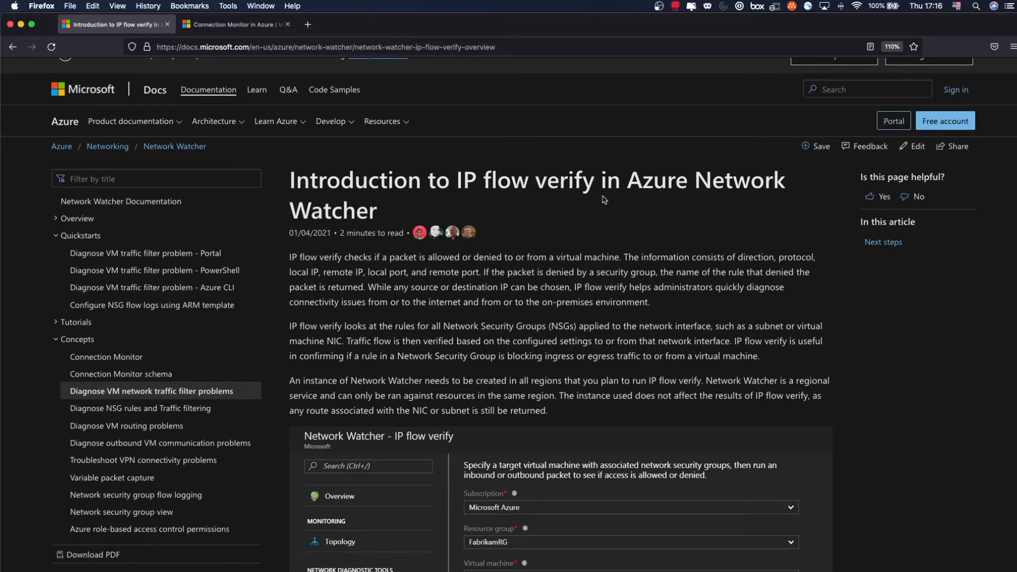
mouse_move(617, 265)
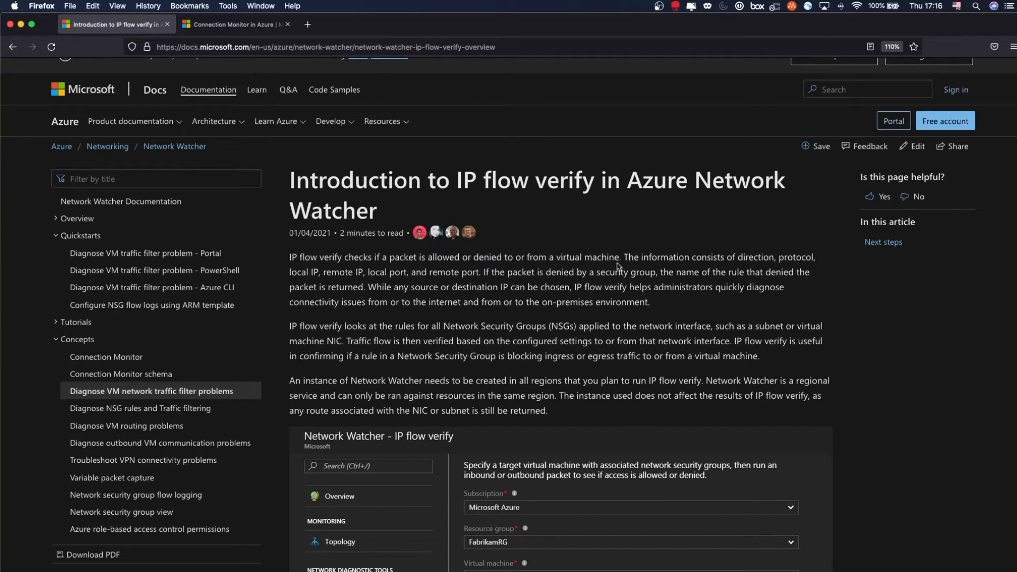
mouse_move(565, 257)
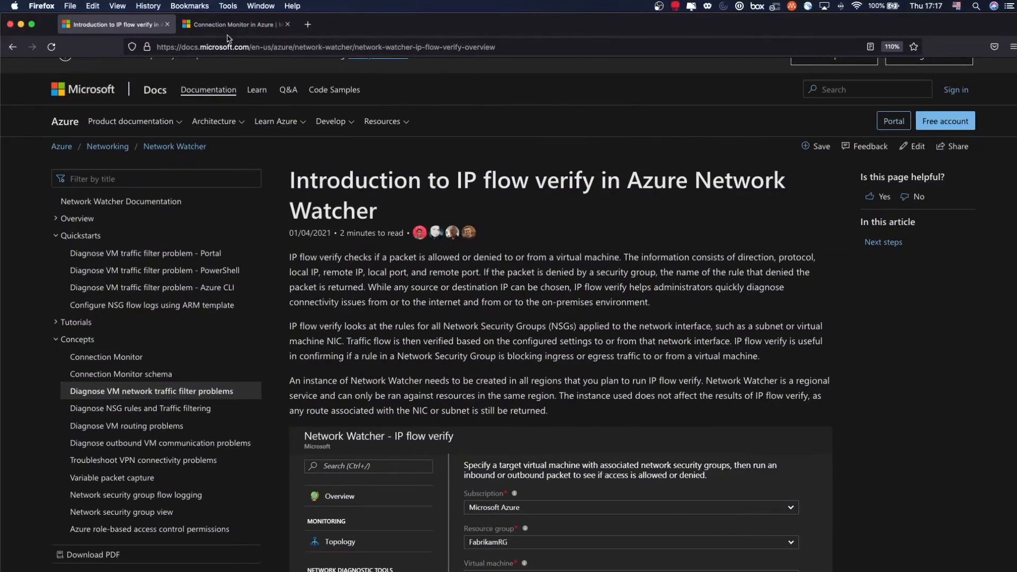
Step: Switch to the Connection Monitor in Azure article and scroll to the Access Connection Monitor steps
click(233, 24)
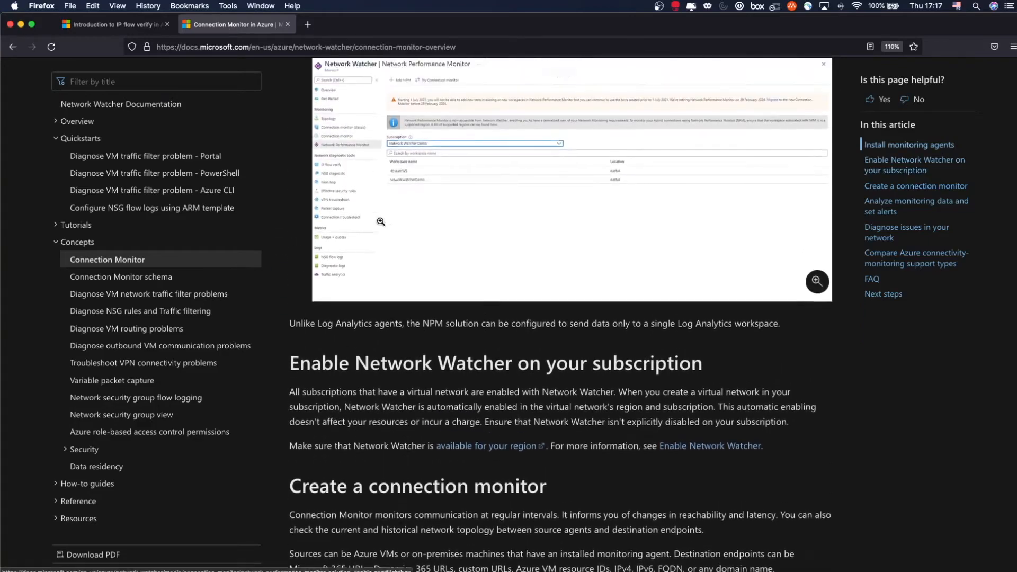
scroll(down, 3)
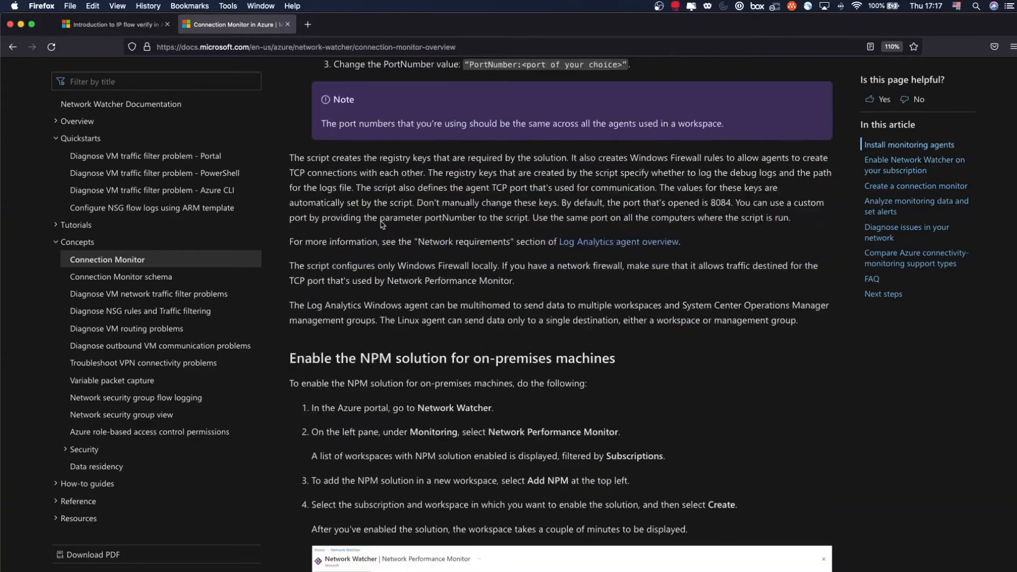
scroll(up, 3)
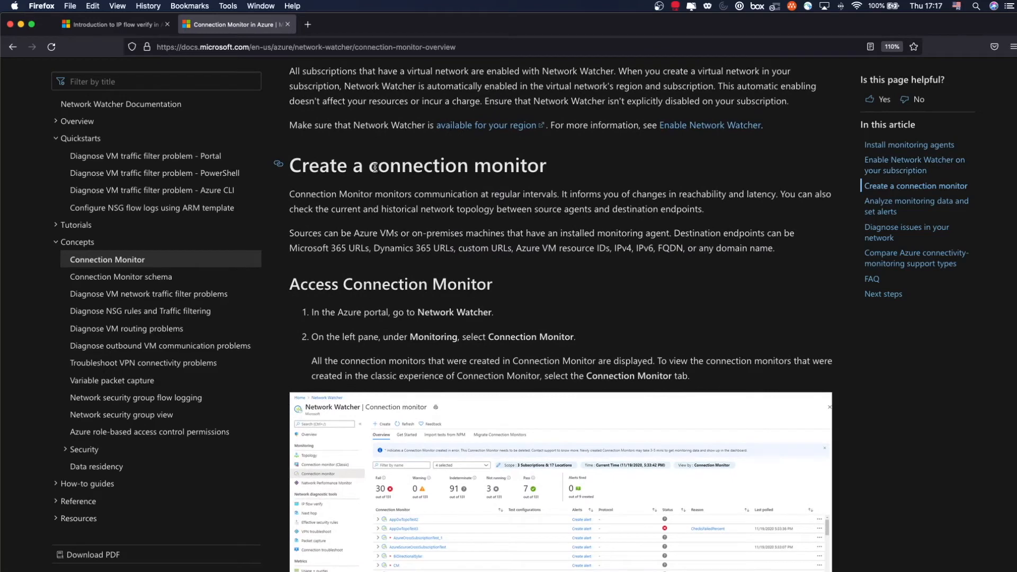
mouse_move(342, 167)
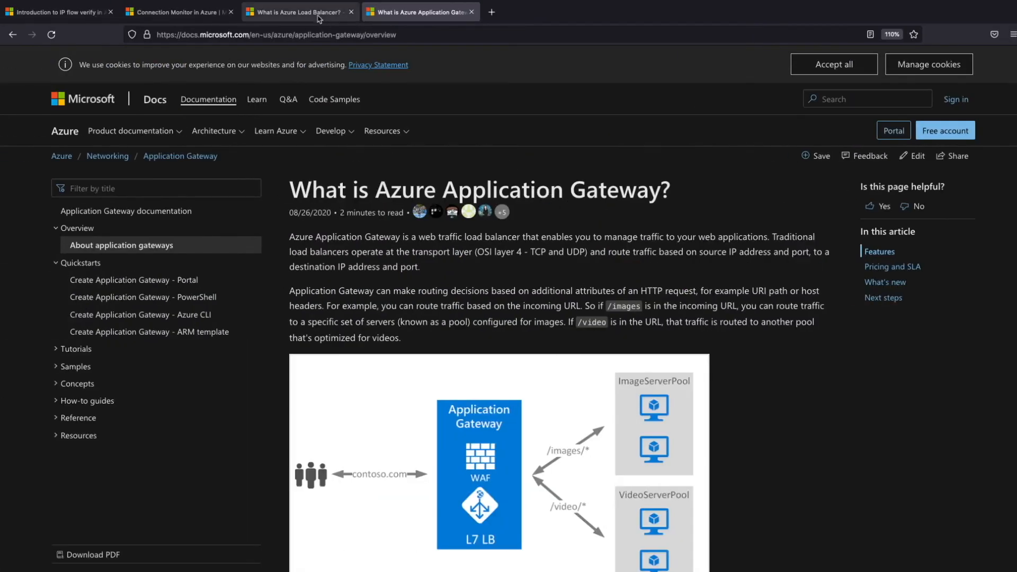
click(298, 11)
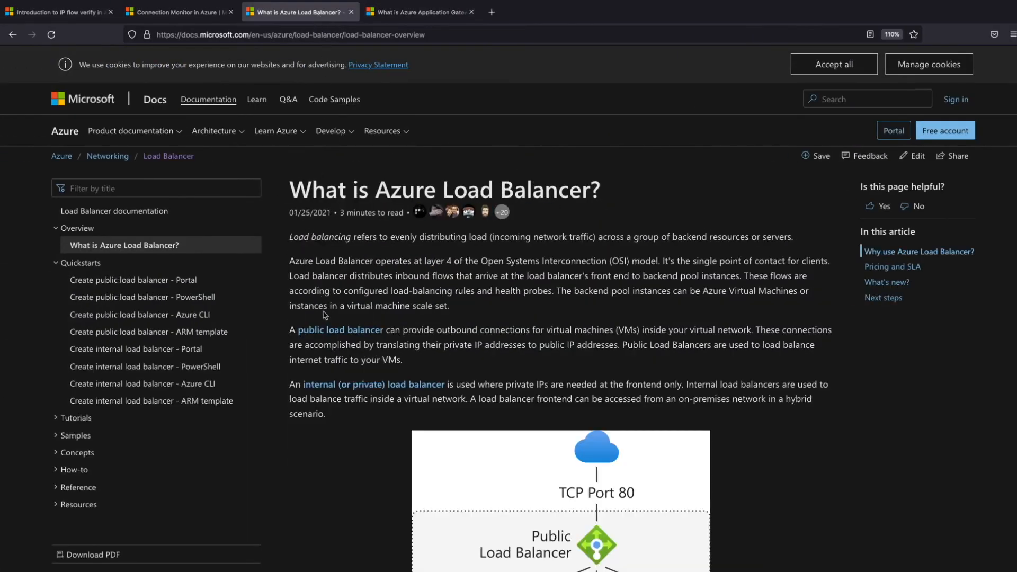
scroll(down, 3)
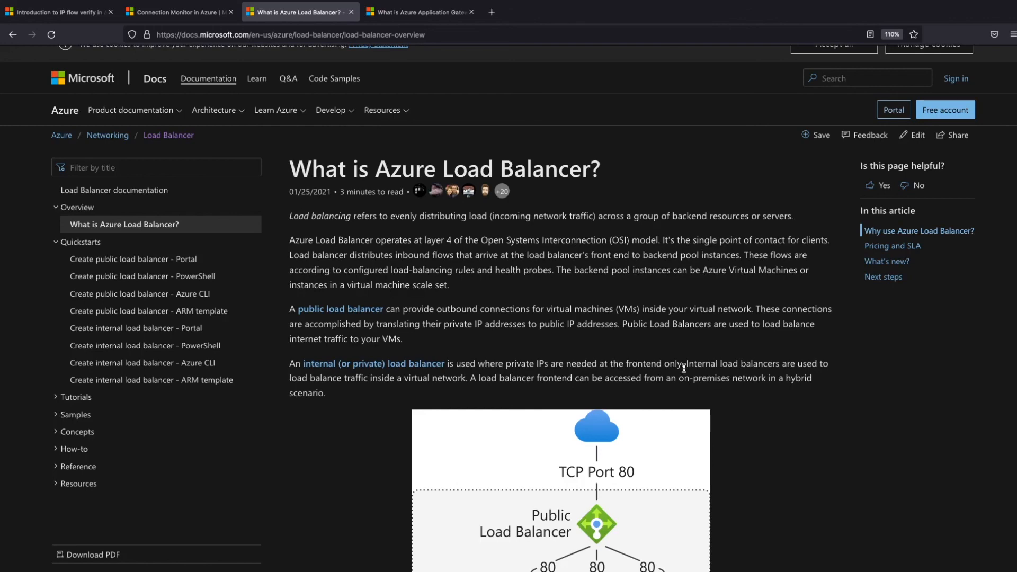
click(420, 12)
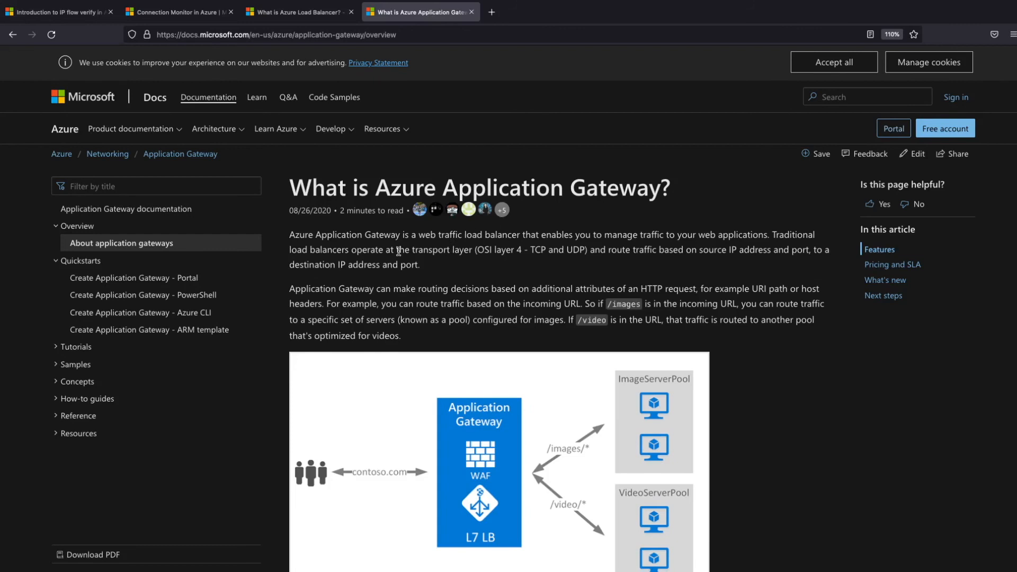
mouse_move(348, 247)
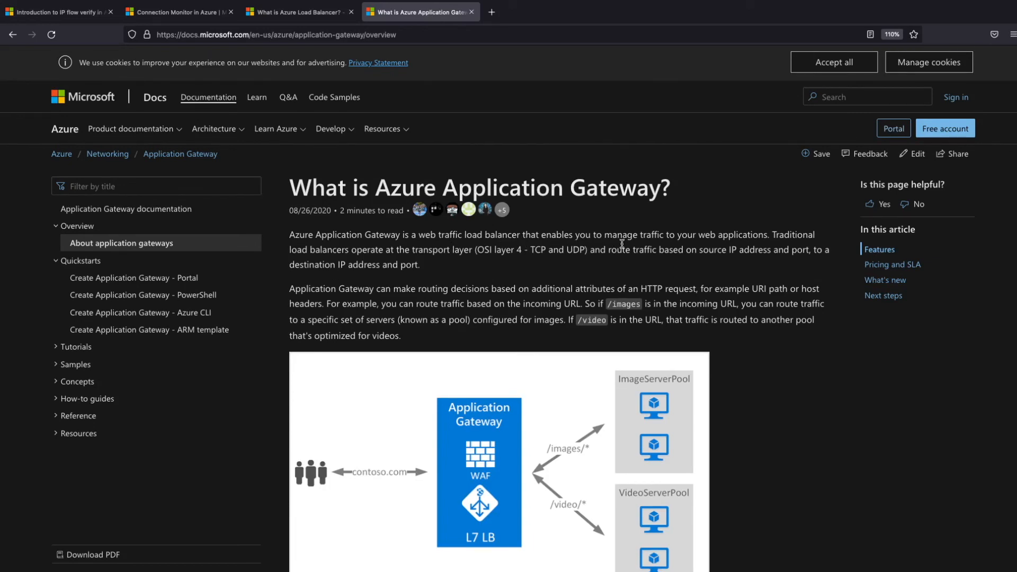
mouse_move(751, 239)
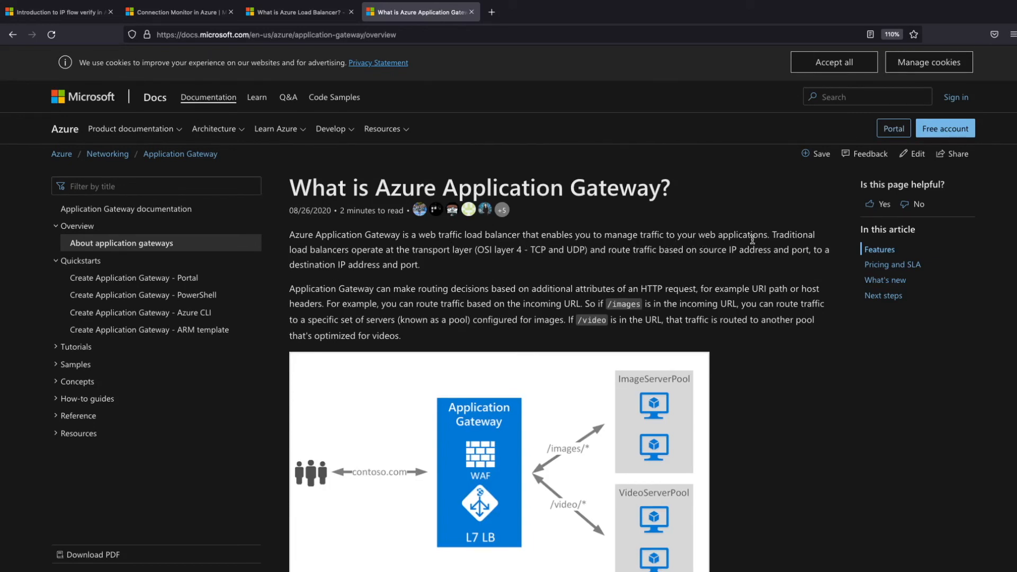